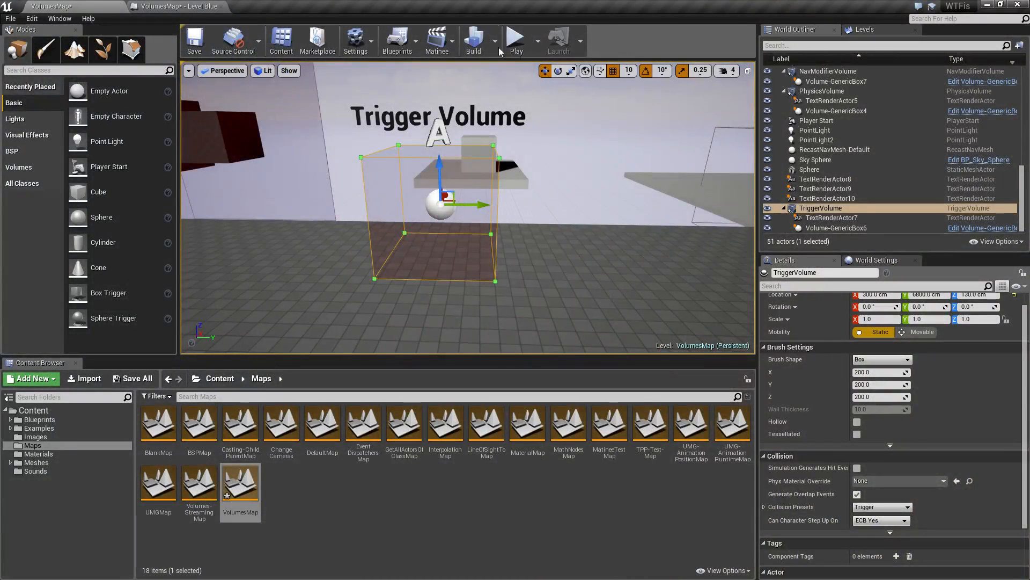
# Step: Show the Volumes category of placeable actors, including Trigger Volume
pyautogui.click(516, 38)
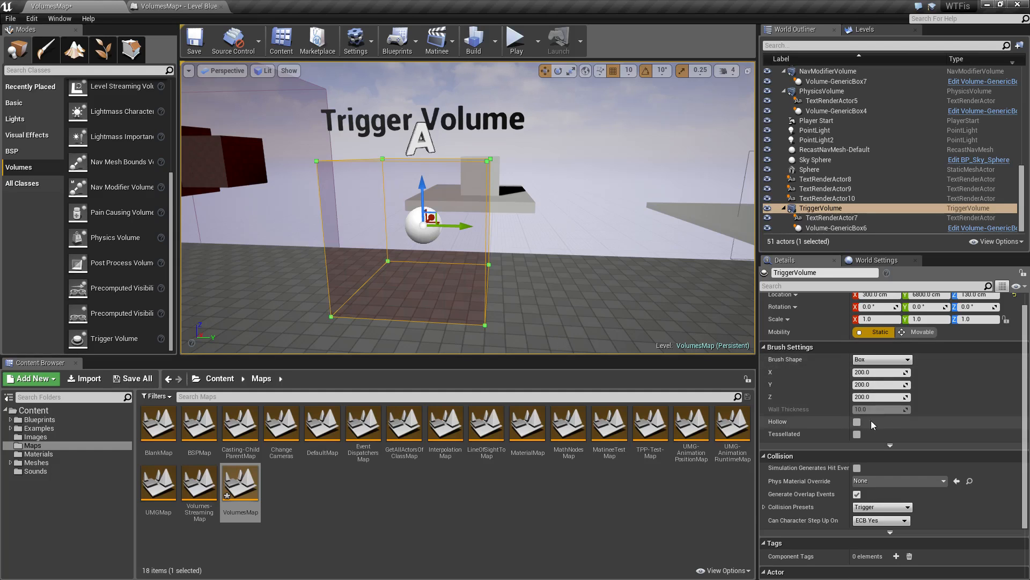
pyautogui.moveTo(853, 398)
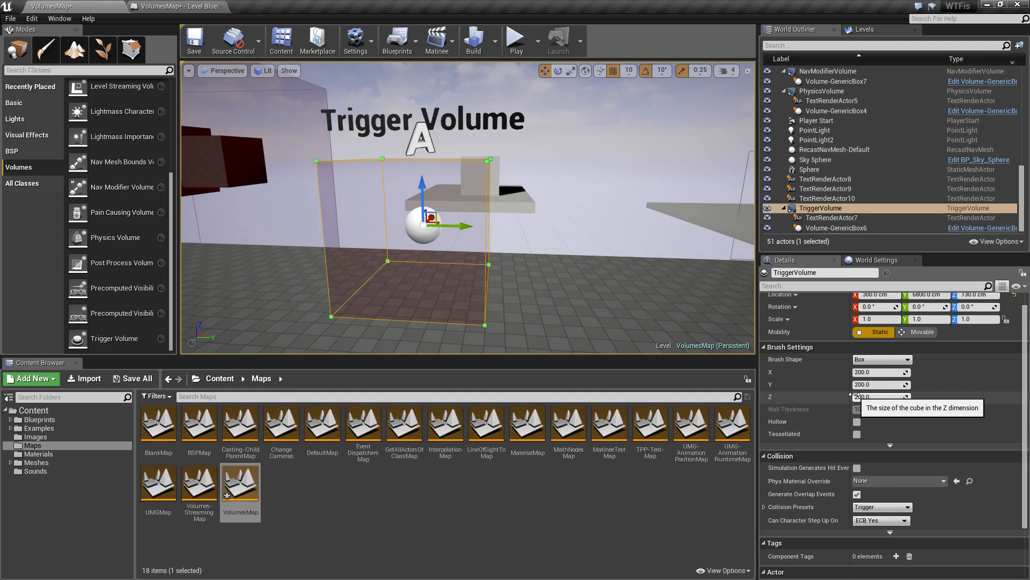
# Step: Select Volume-GenericBox6 to show its details instead of the trigger volume's
pyautogui.click(883, 358)
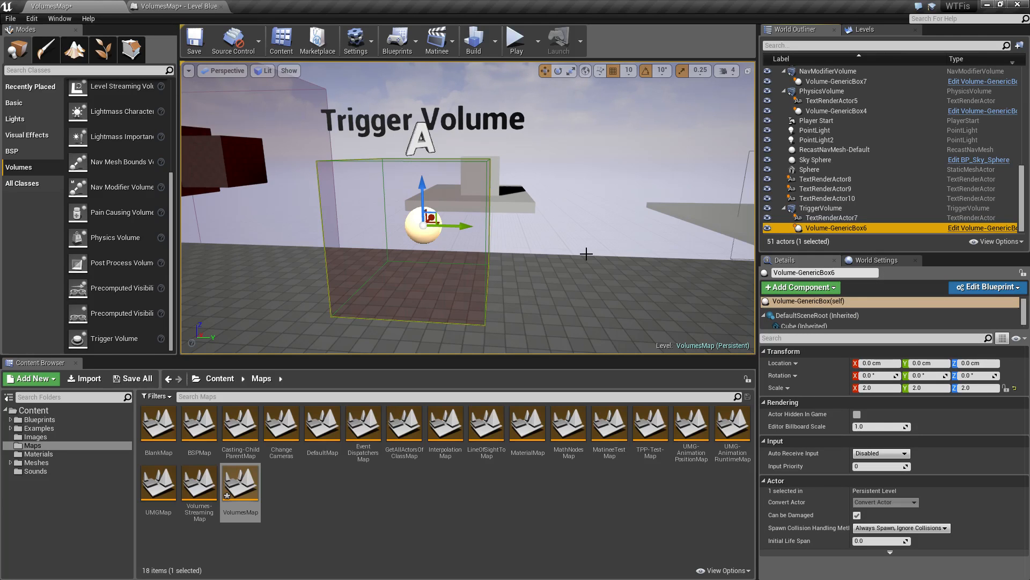
pyautogui.moveTo(582, 228)
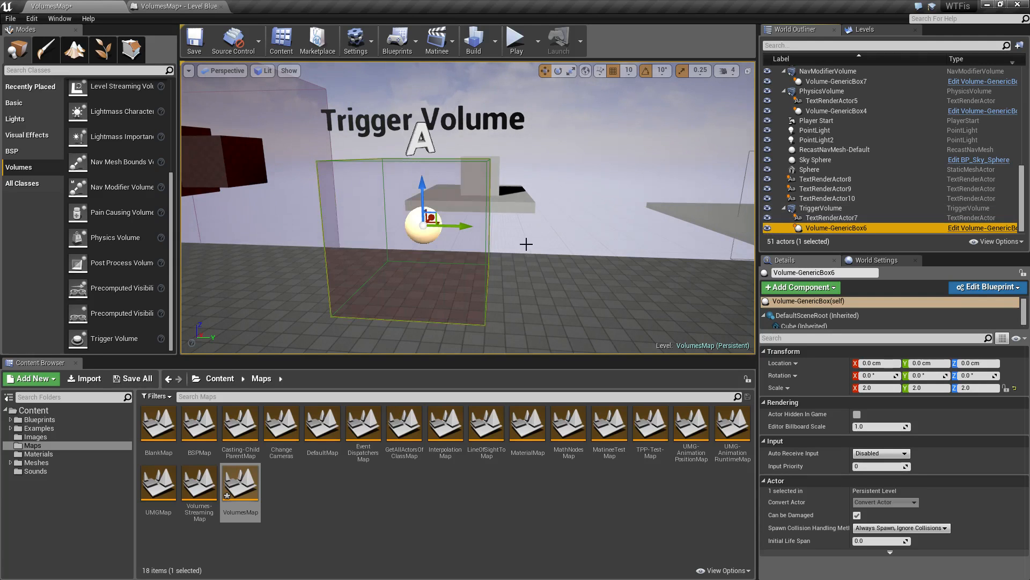
pyautogui.moveTo(820, 209)
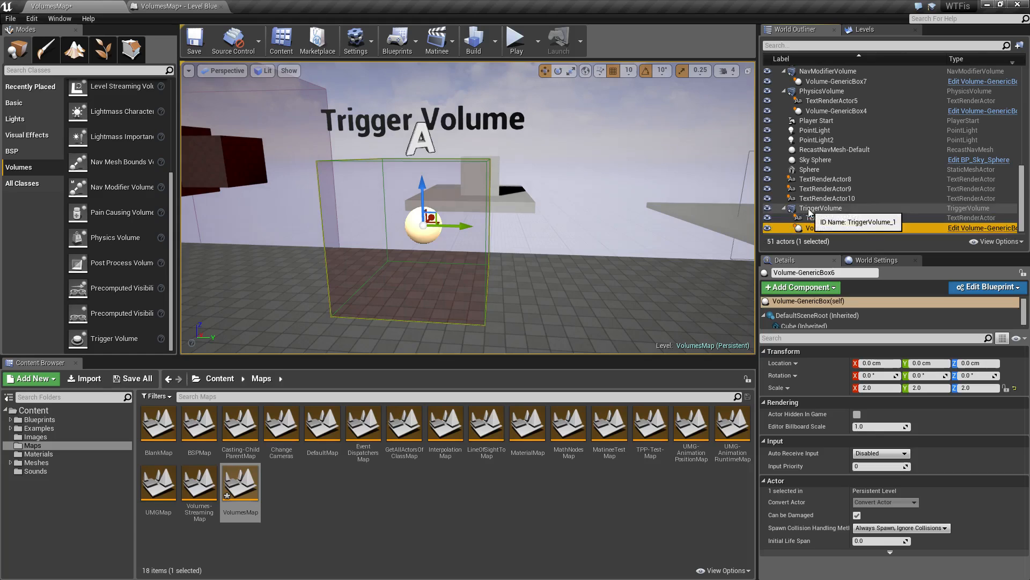
# Step: Select the trigger volume and open the level blueprint from the Blueprints menu
pyautogui.click(820, 208)
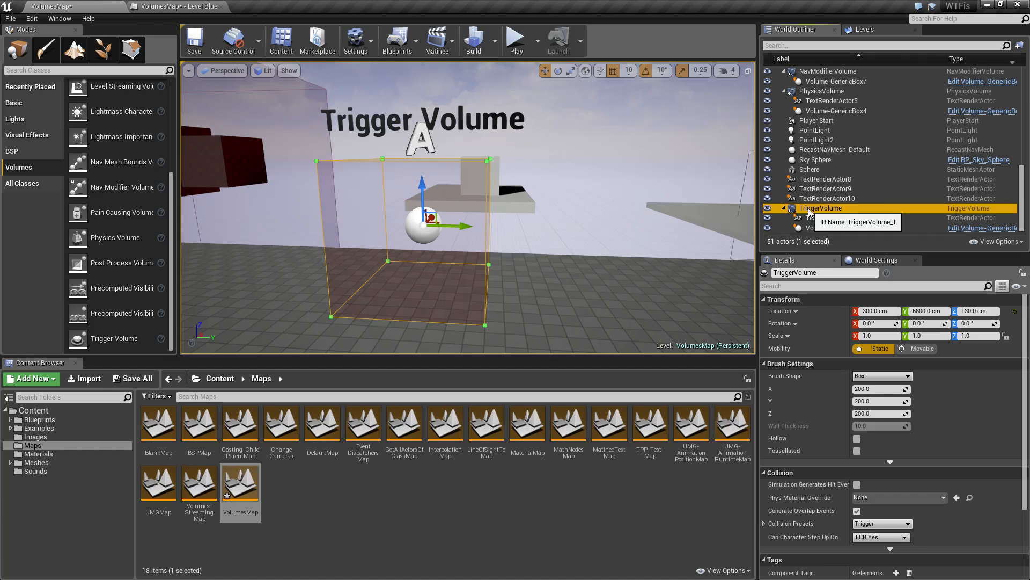
pyautogui.click(397, 40)
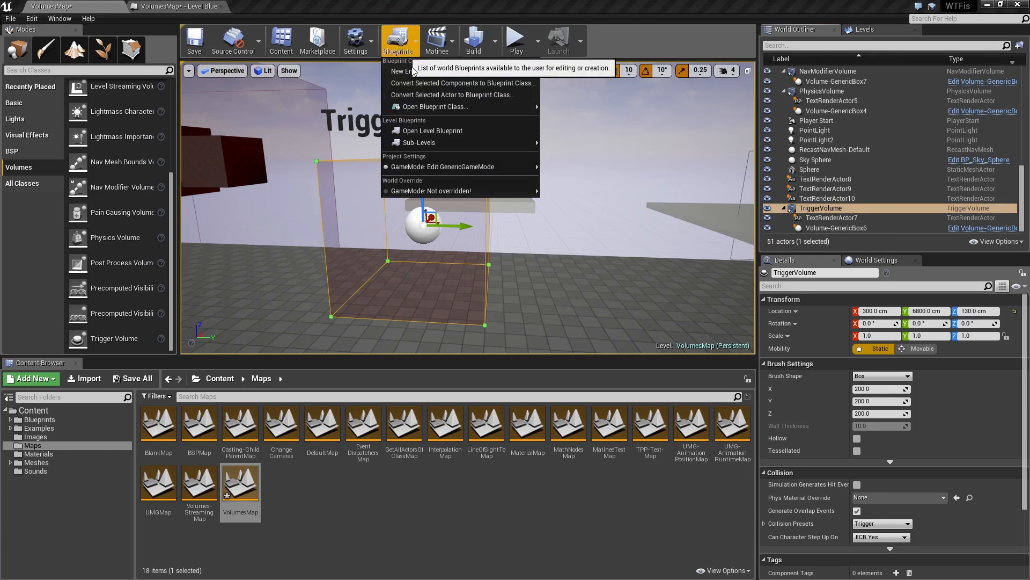
pyautogui.click(431, 129)
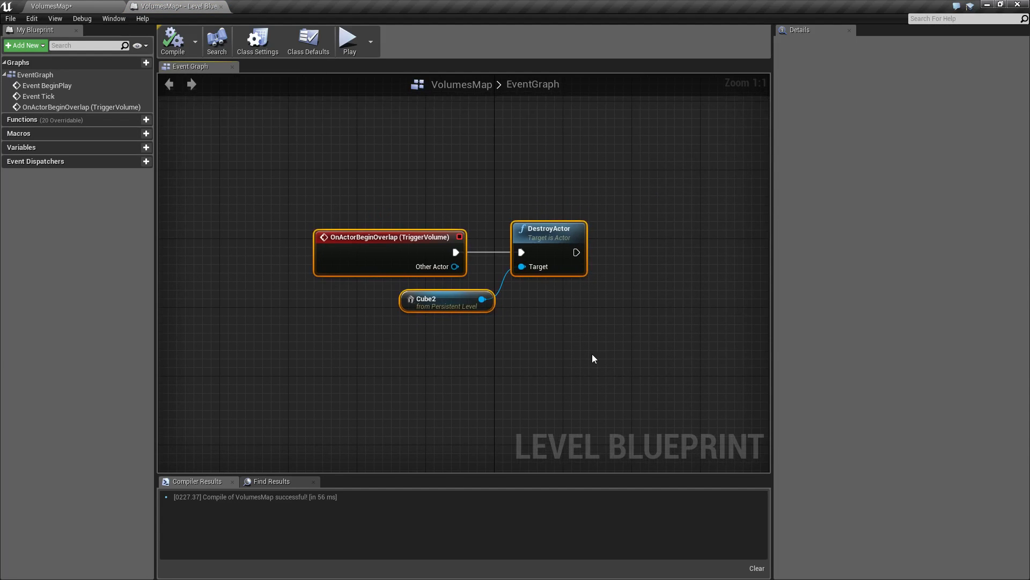
# Step: Select the existing overlap, DestroyActor and Cube2 nodes for removal
pyautogui.click(433, 212)
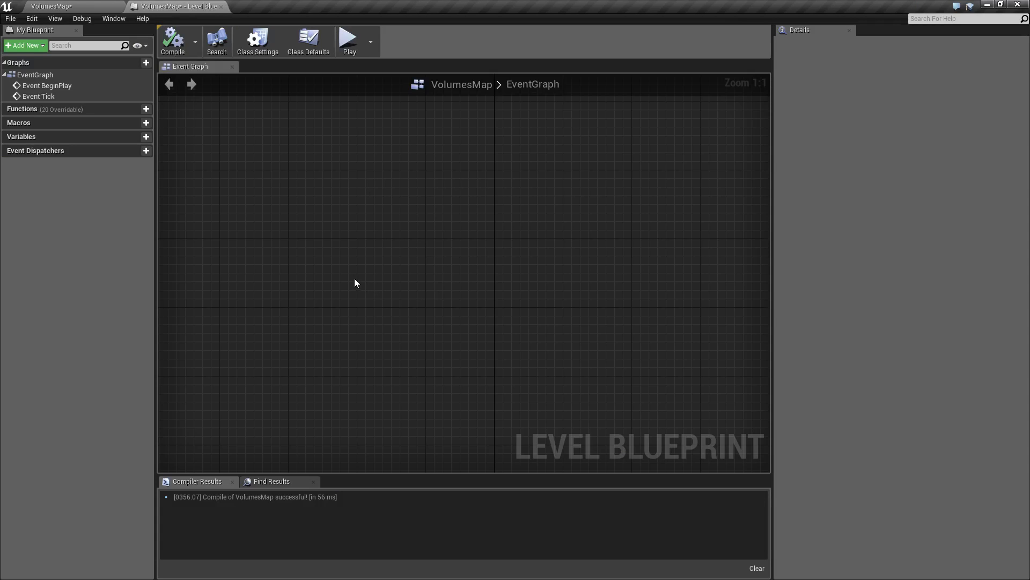
# Step: Add an OnActorBeginOverlap event for Trigger Volume 1 from its Collision events
pyautogui.rightClick(356, 283)
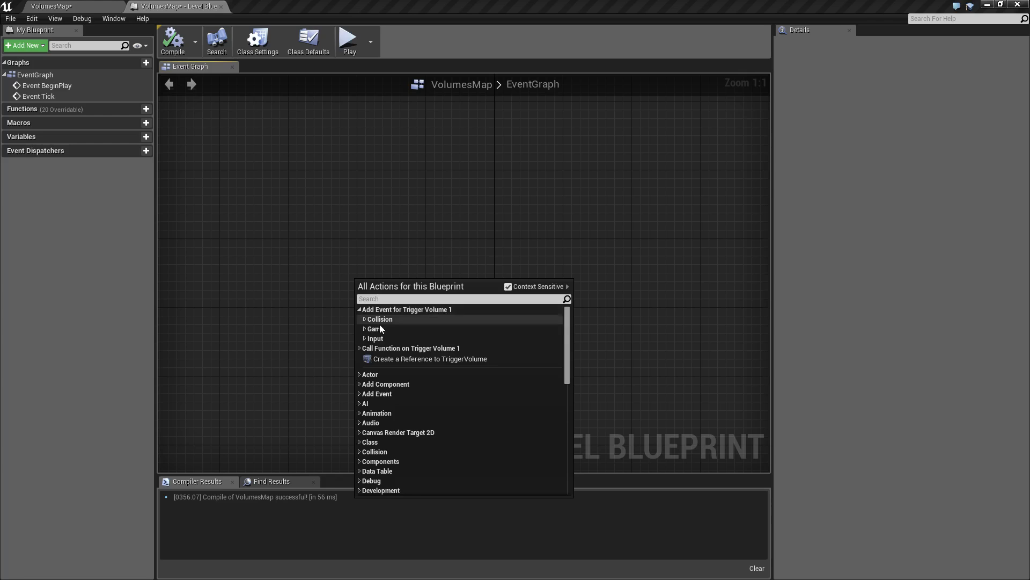
pyautogui.click(361, 319)
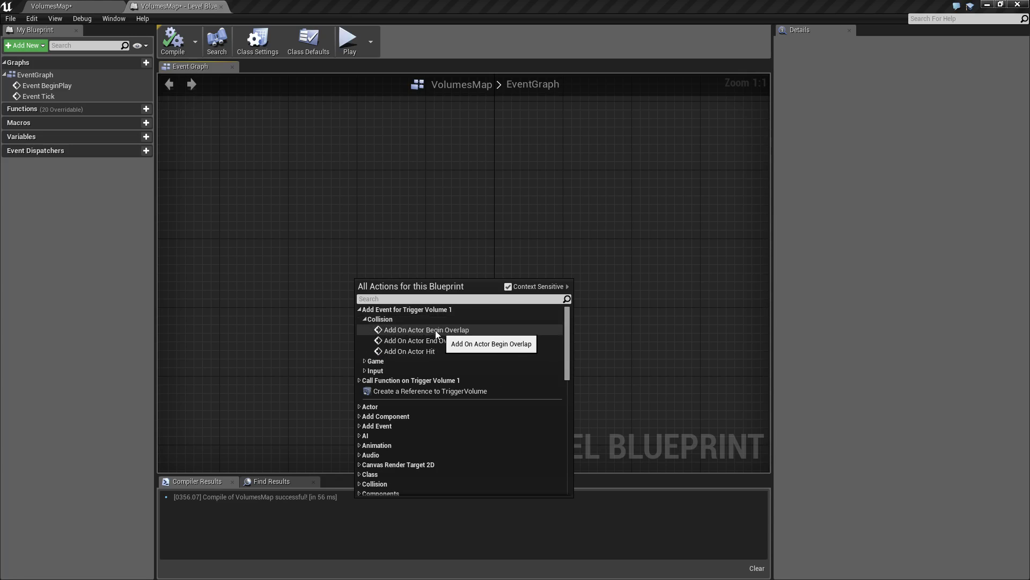
pyautogui.click(365, 360)
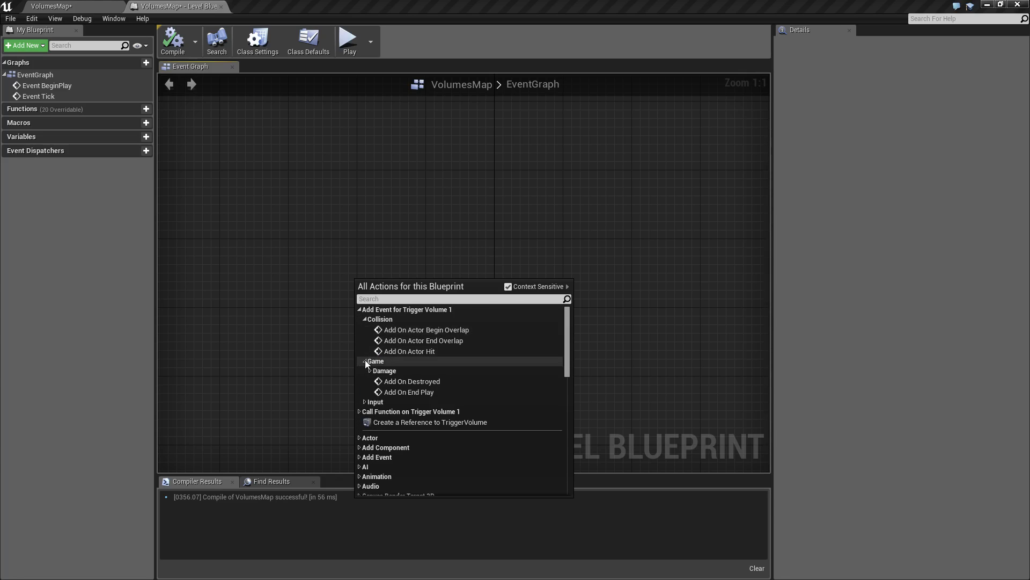
pyautogui.click(361, 361)
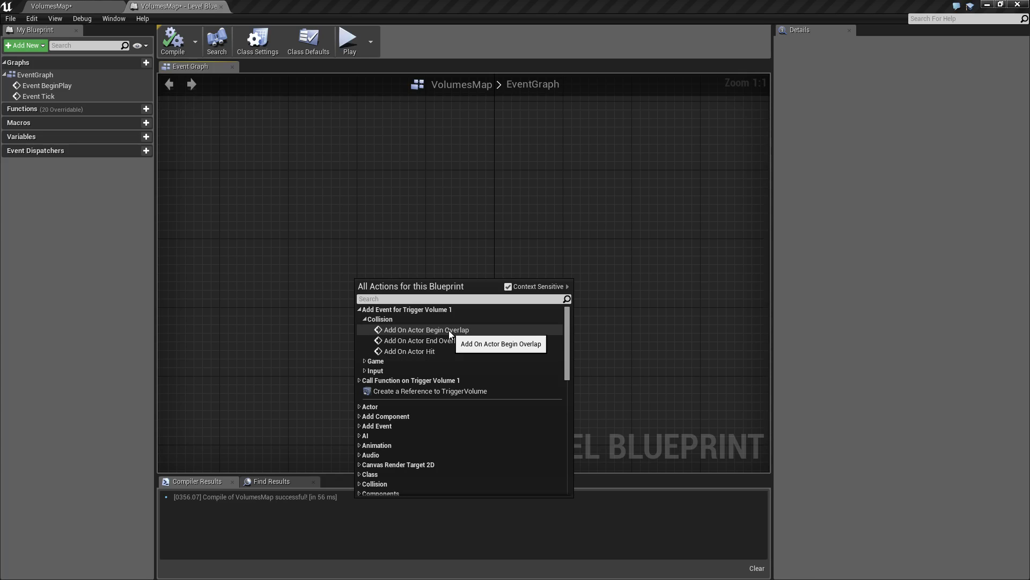
pyautogui.click(426, 330)
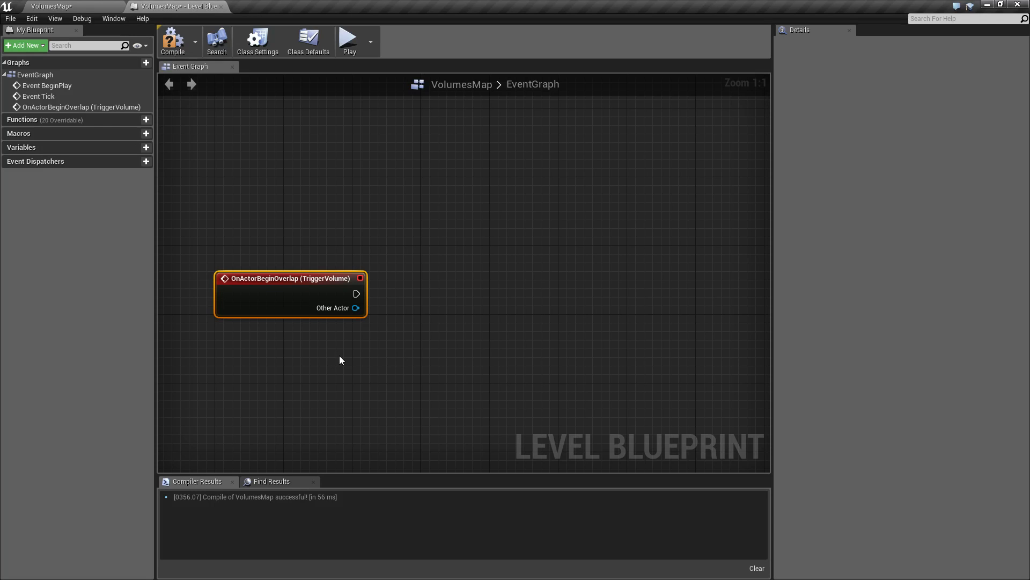
# Step: Wire the overlap event to a DestroyActor node targeting a Cube2 reference and start play
pyautogui.rightClick(341, 359)
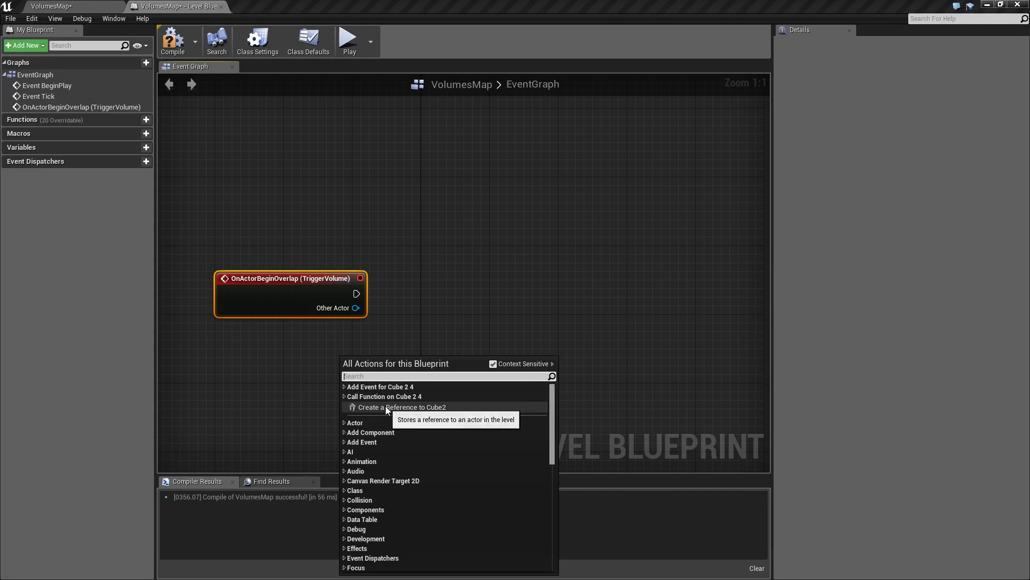
pyautogui.click(401, 407)
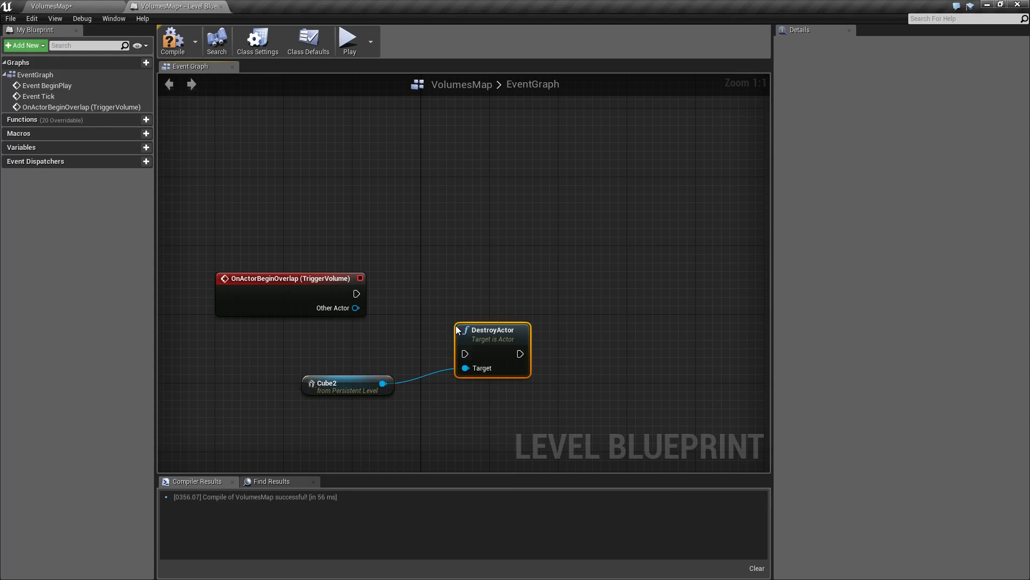
pyautogui.moveTo(357, 293); pyautogui.dragTo(402, 297)
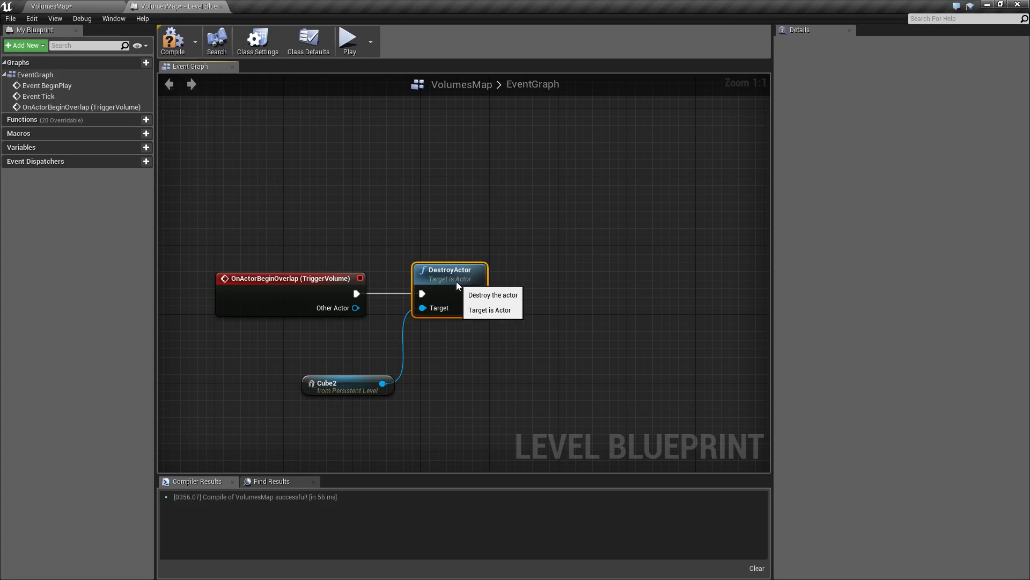
pyautogui.moveTo(347, 386); pyautogui.dragTo(330, 343)
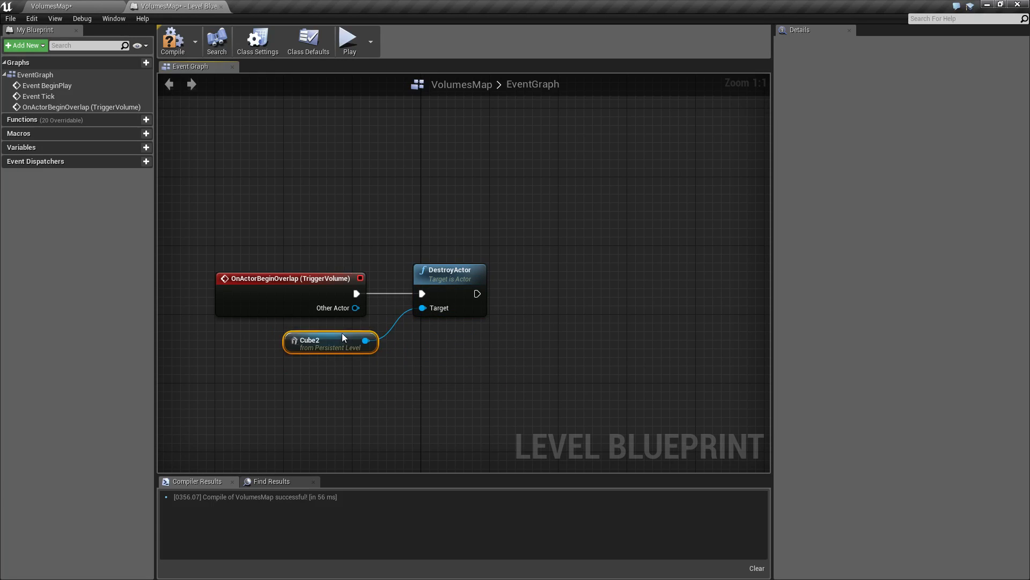
pyautogui.click(349, 37)
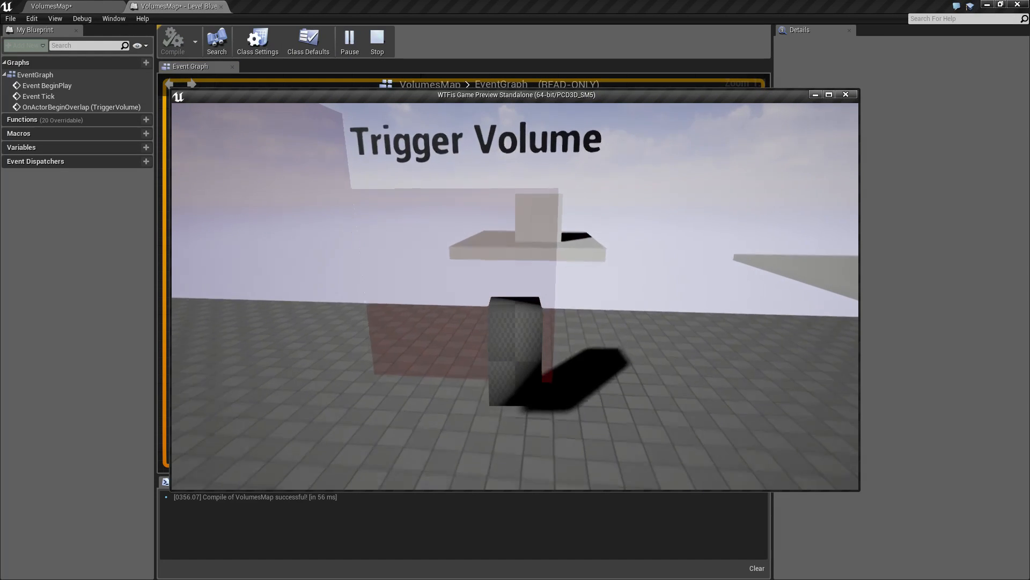
# Step: End the standalone play preview, returning to the level blueprint graph
pyautogui.click(845, 95)
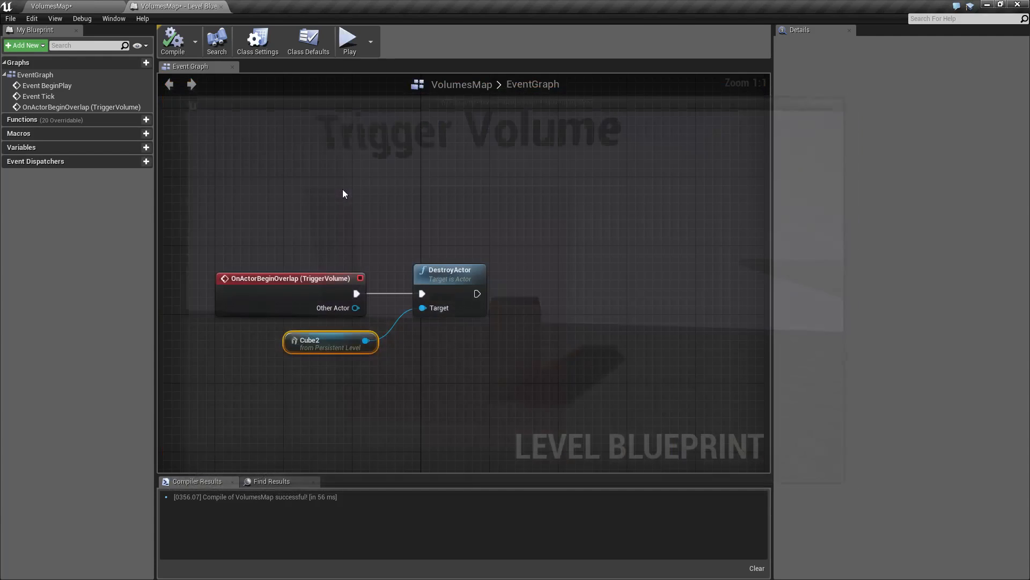
pyautogui.moveTo(191, 84)
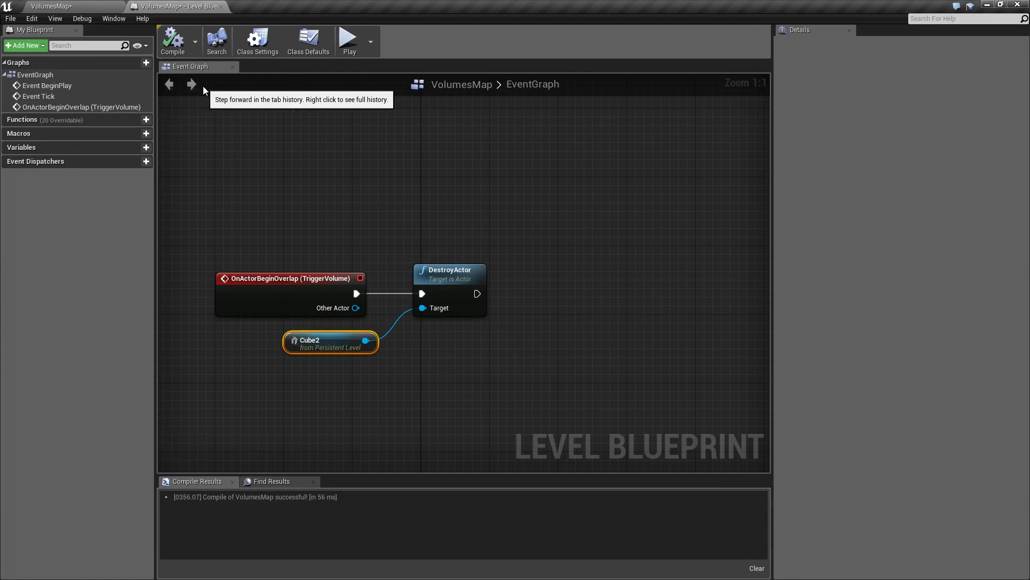